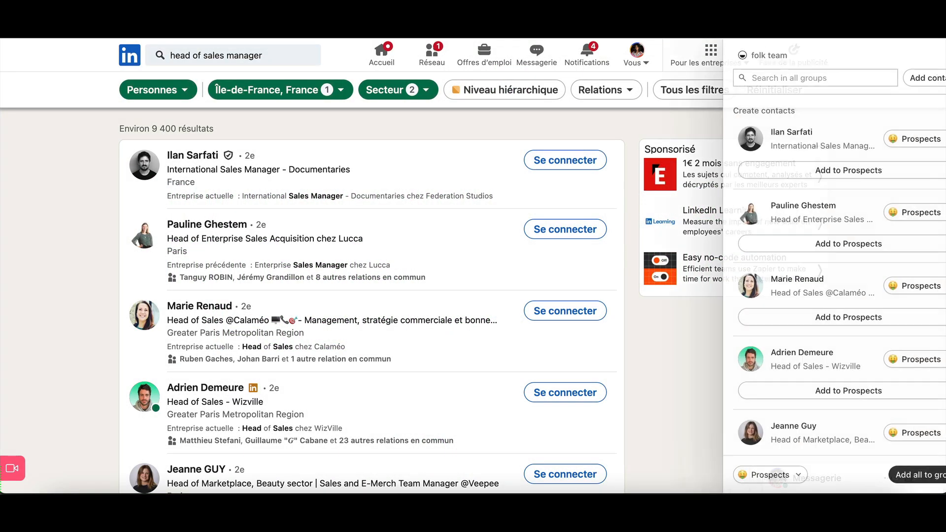
# Step: Add all sales-manager search results to the Prospects group via 'Add all to group'
pyautogui.scroll(-3)
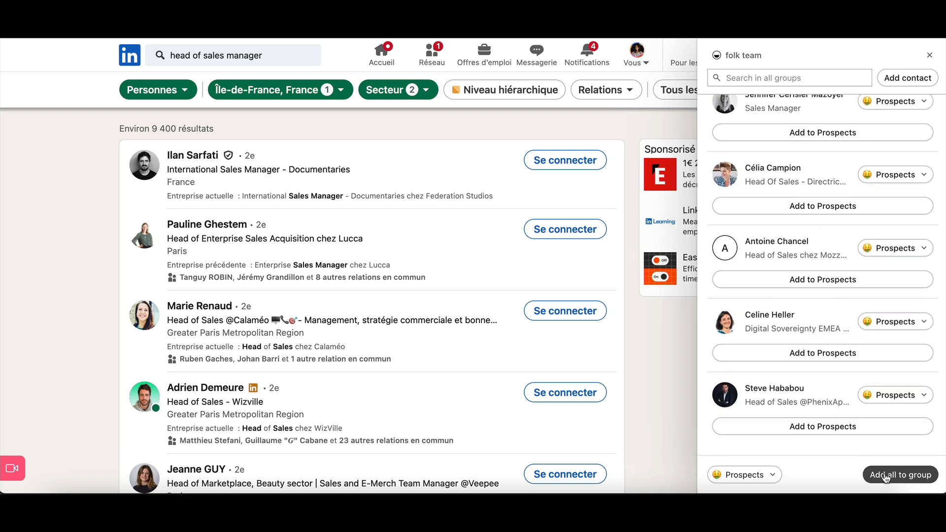
pyautogui.click(900, 475)
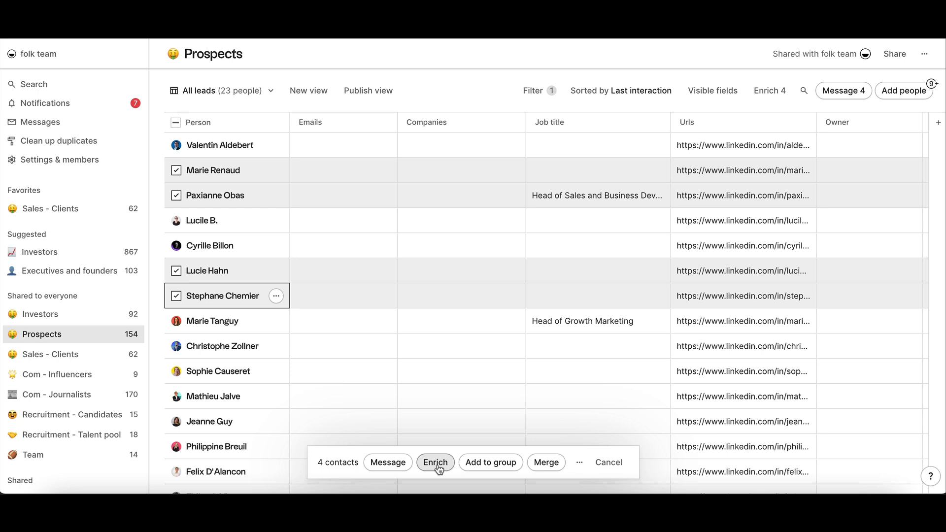
# Step: Clear the four-contact selection and enrich emails and companies for all 23 leads
pyautogui.click(608, 463)
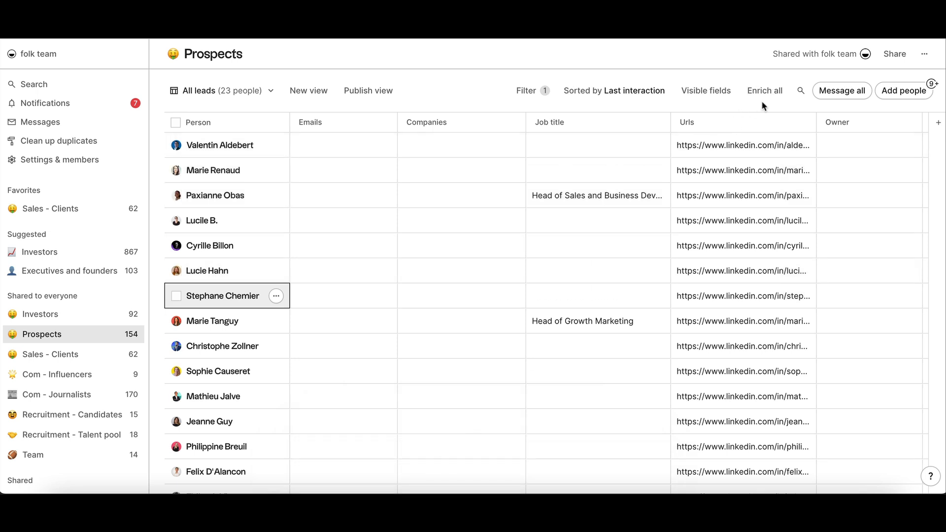
pyautogui.click(765, 91)
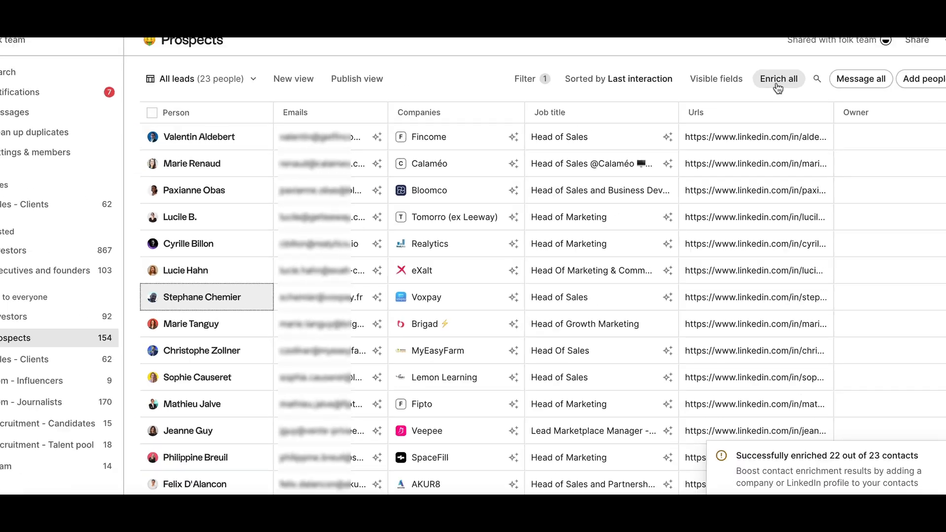
pyautogui.click(191, 163)
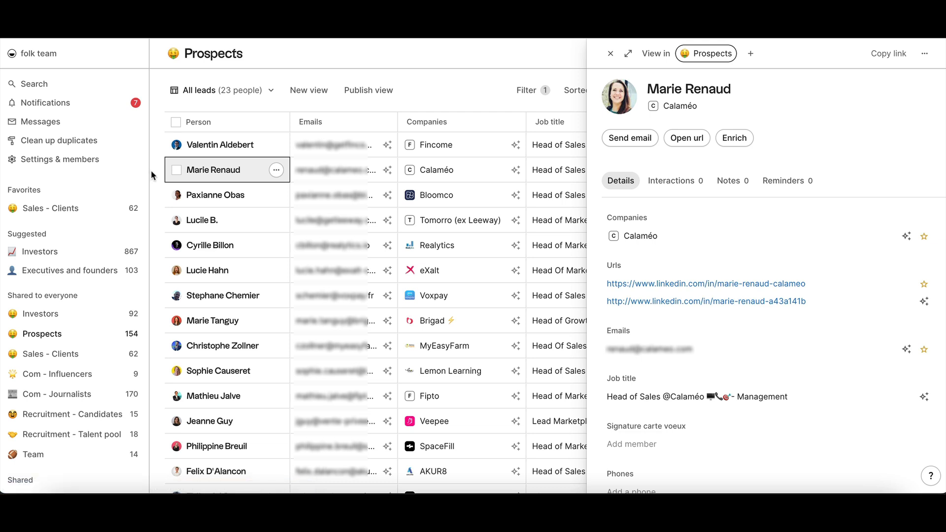
pyautogui.click(610, 53)
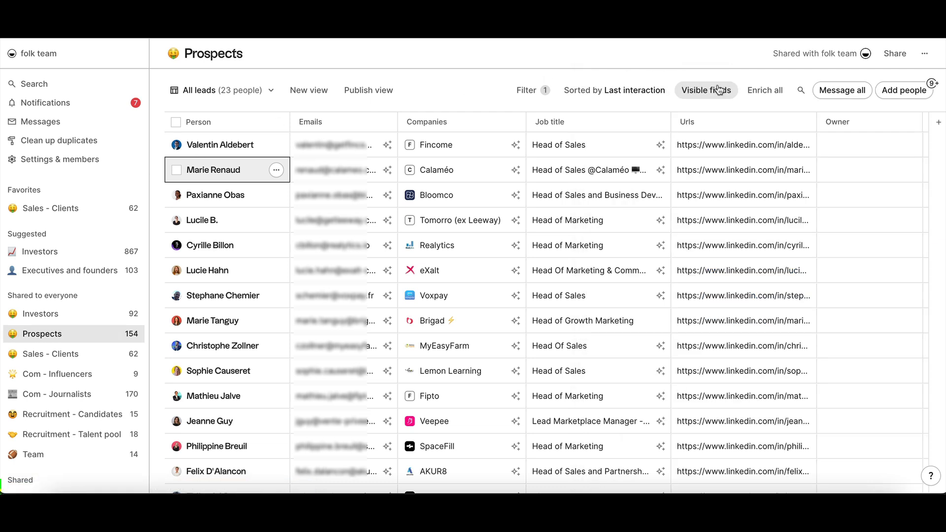
pyautogui.click(841, 89)
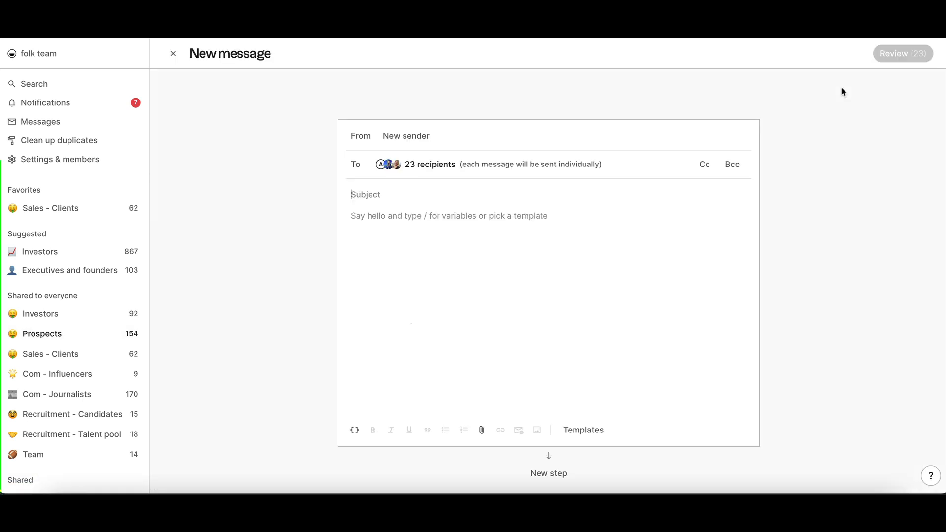